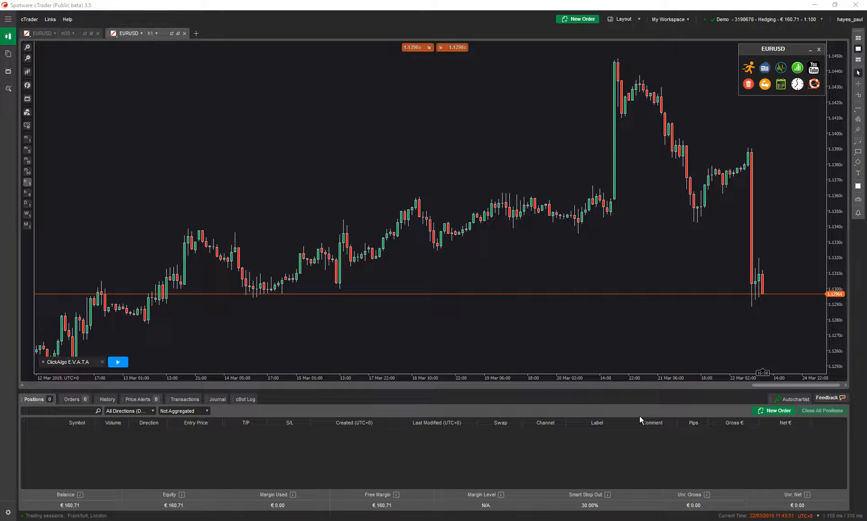
mouse_move(312, 91)
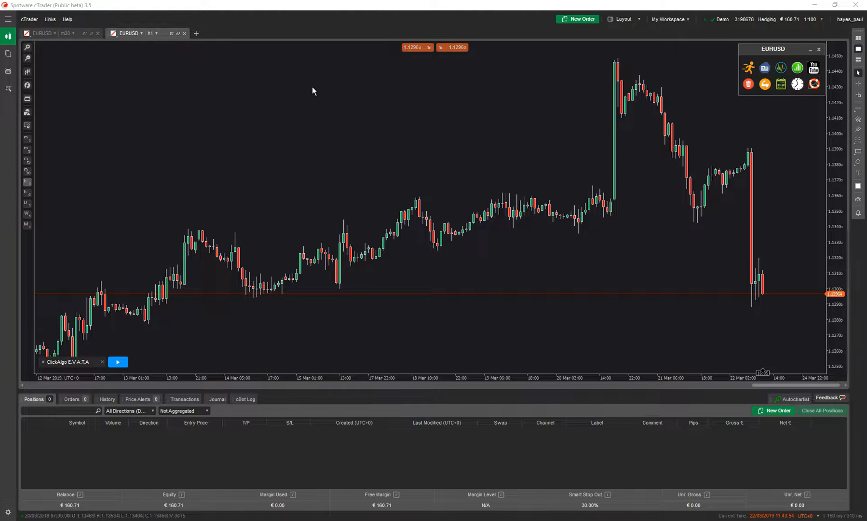
mouse_move(318, 116)
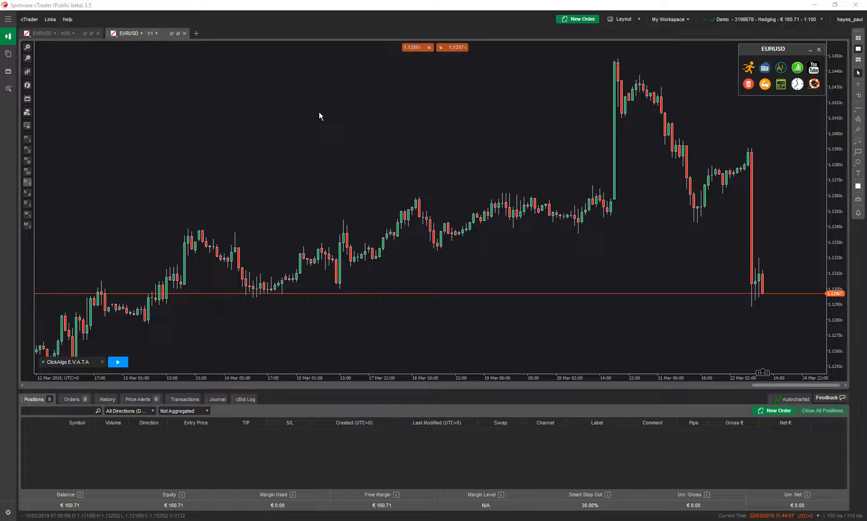
Step: Start the E.V.A.T.A cBot on EURUSD and continue past its trading assistant warning
click(117, 362)
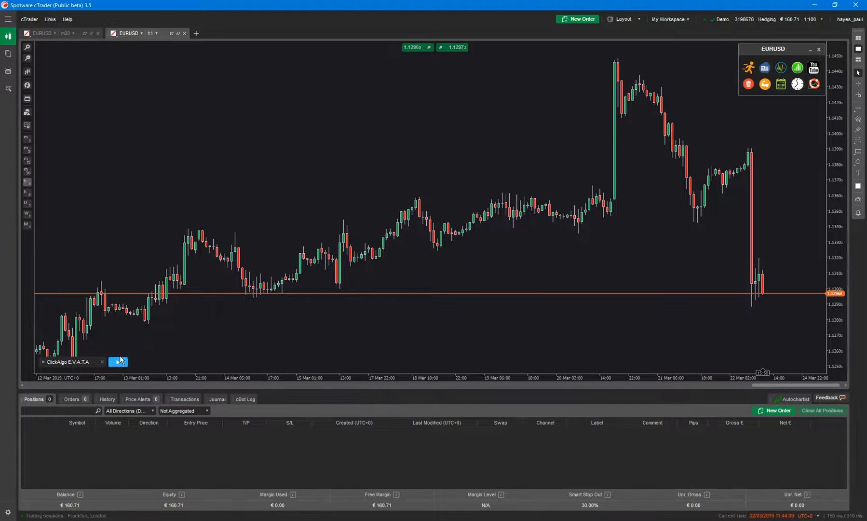
click(117, 362)
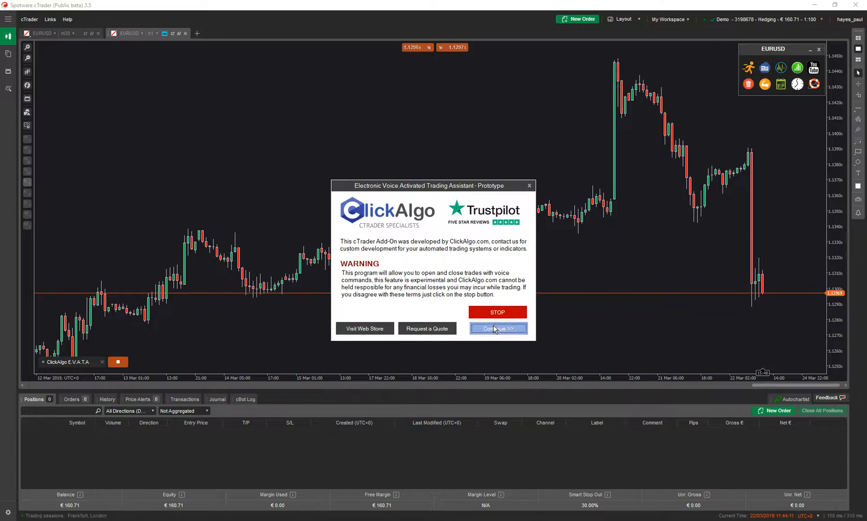
click(496, 328)
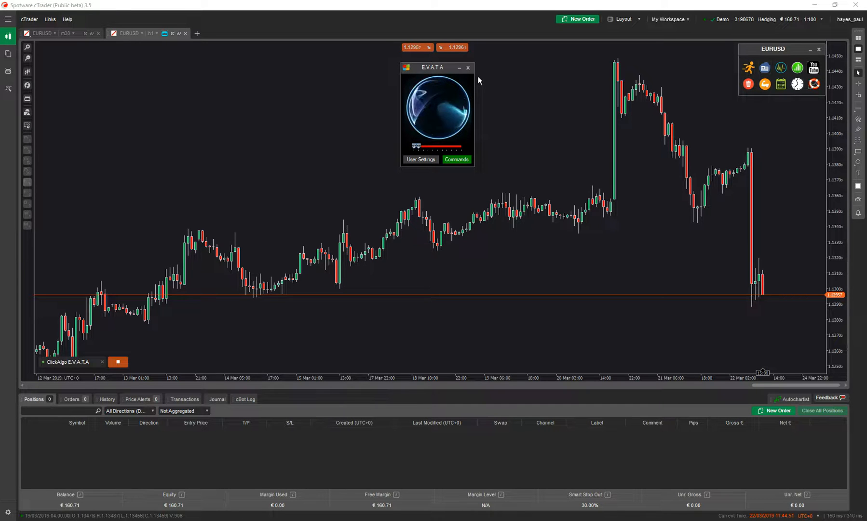
Step: Open E.V.A.T.A's Voice Commands reference and scroll down to TRADE COMMANDS
click(456, 159)
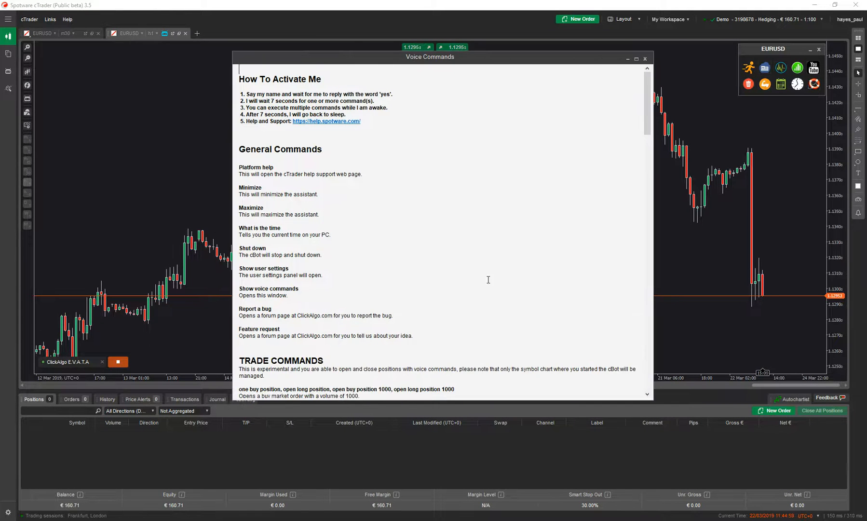
scroll(down, 3)
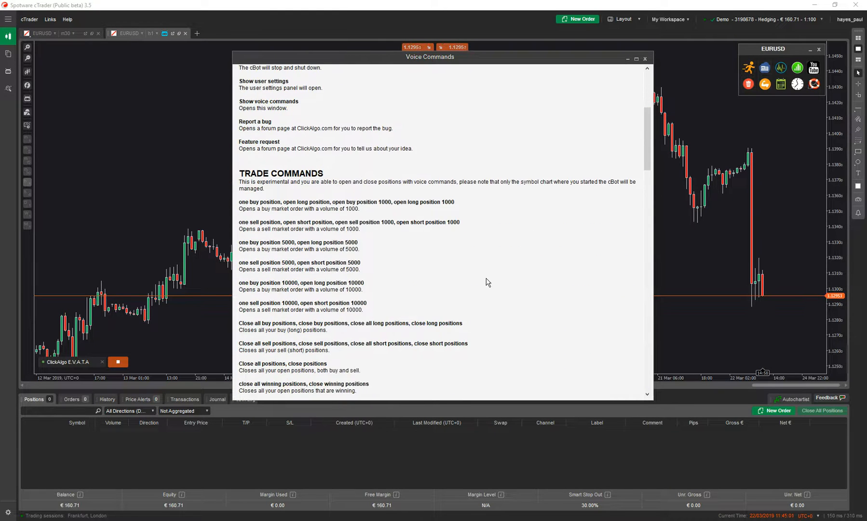
scroll(down, 3)
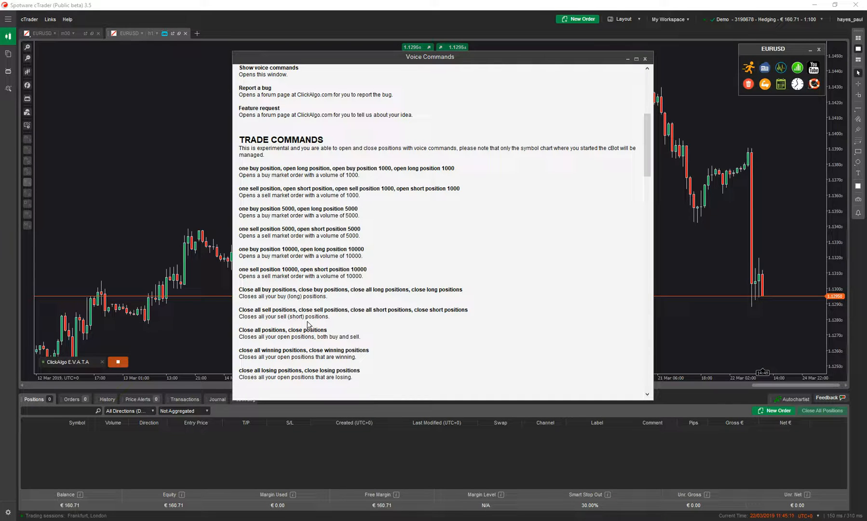
mouse_move(377, 345)
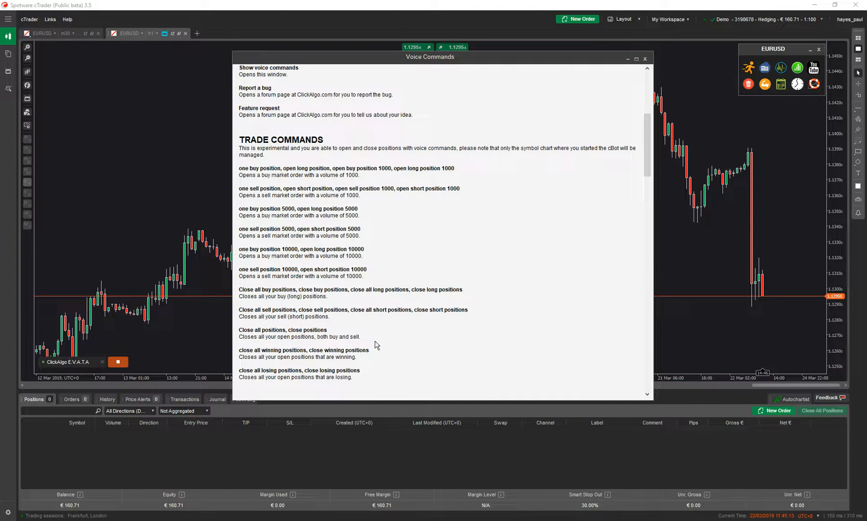
mouse_move(344, 386)
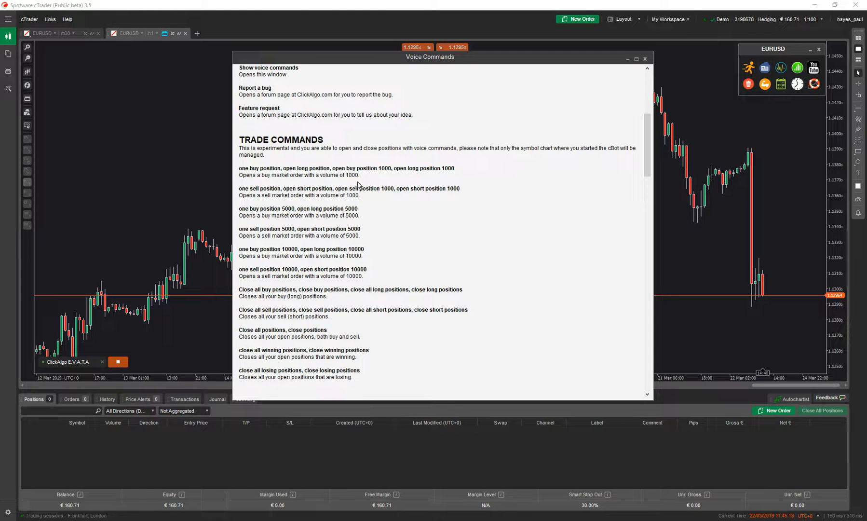
mouse_move(368, 283)
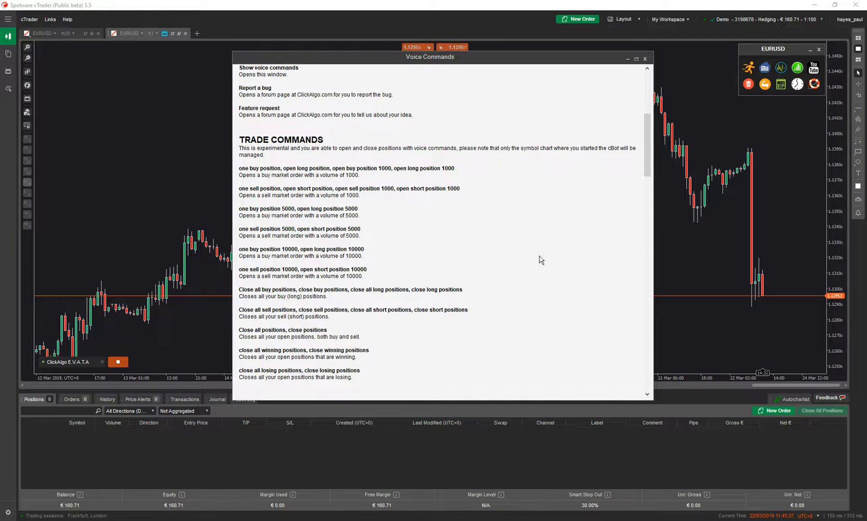
Step: Close the Voice Commands reference window
click(644, 58)
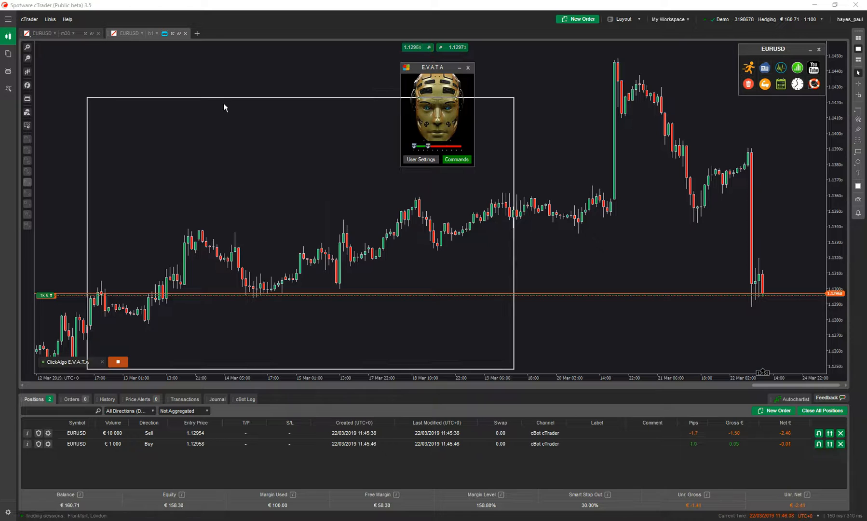
Step: Close the Create Order - New Market Order window
click(581, 19)
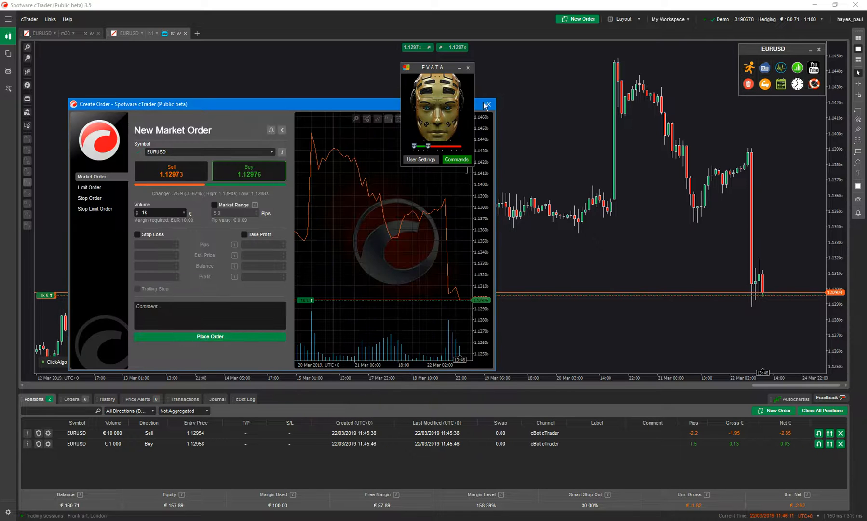
click(487, 105)
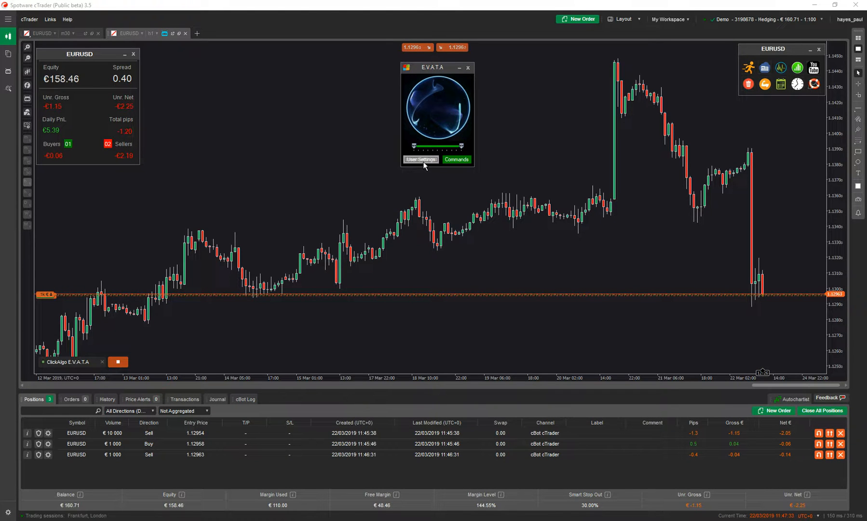
Step: Open the E.V.A.T.A User Settings dialog
click(420, 160)
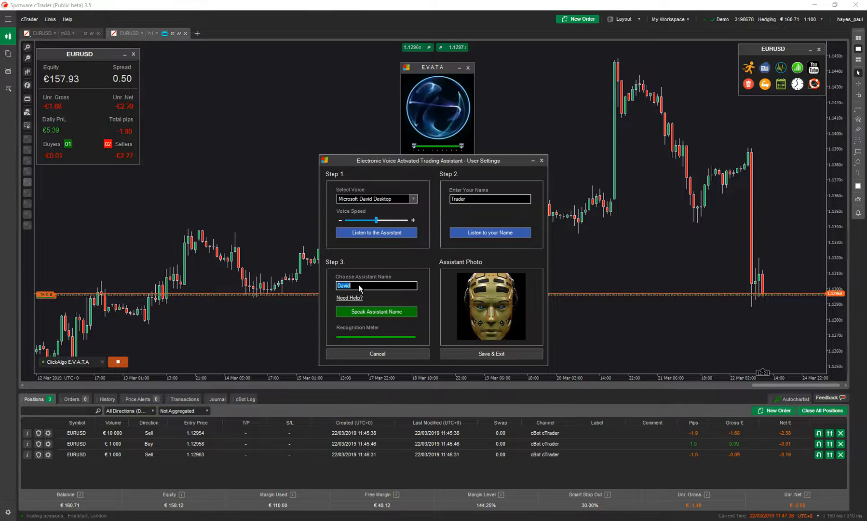
Step: Set the assistant name to Bob, record its spoken name, and save the settings
text(Bob)
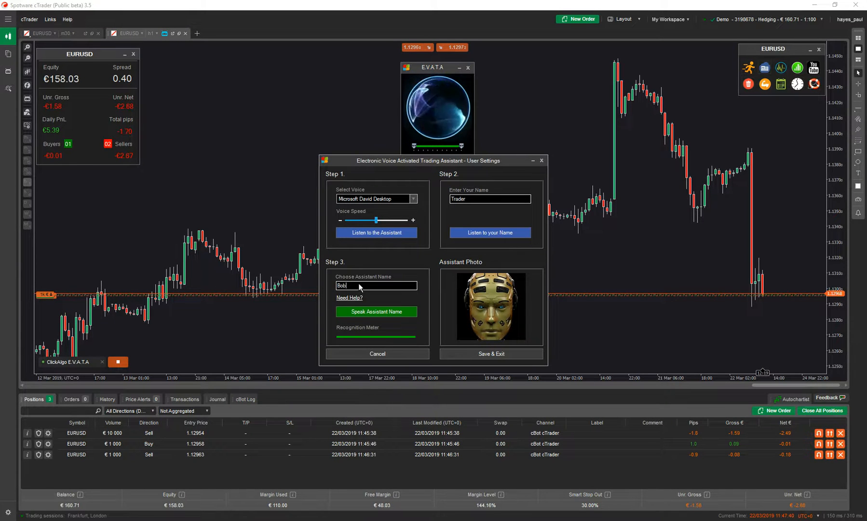
click(376, 311)
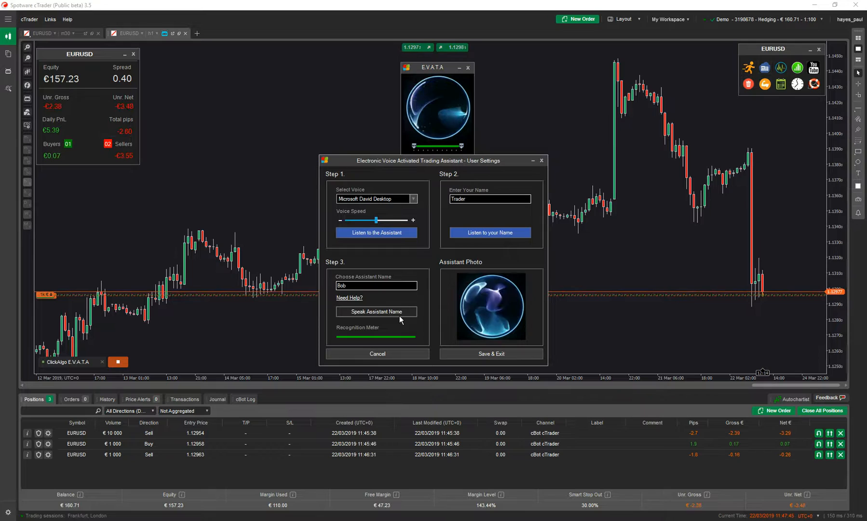
click(376, 311)
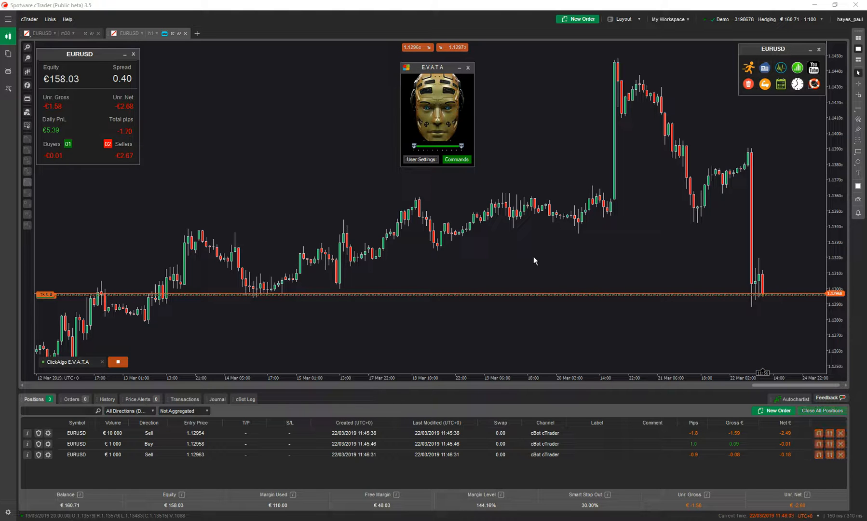
click(822, 410)
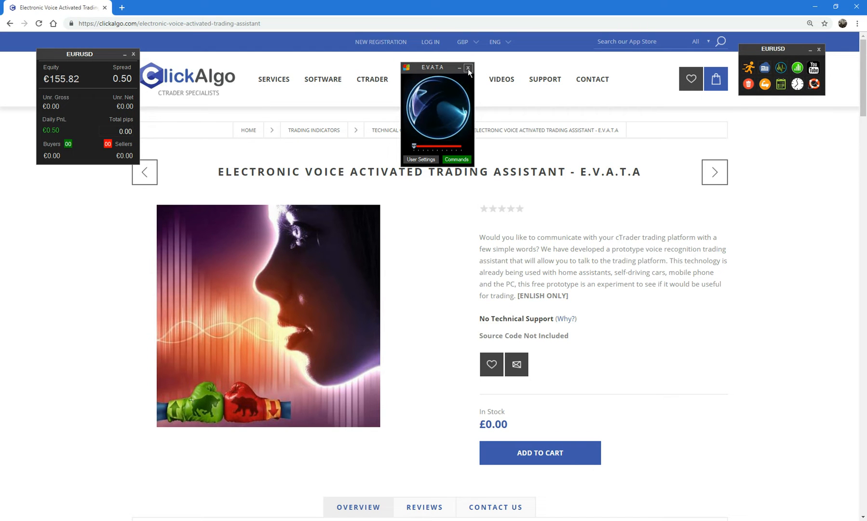
Step: Dismiss the overlays, open E.V.A.T.A from SOFTWARE, and scroll to its video introduction
click(469, 68)
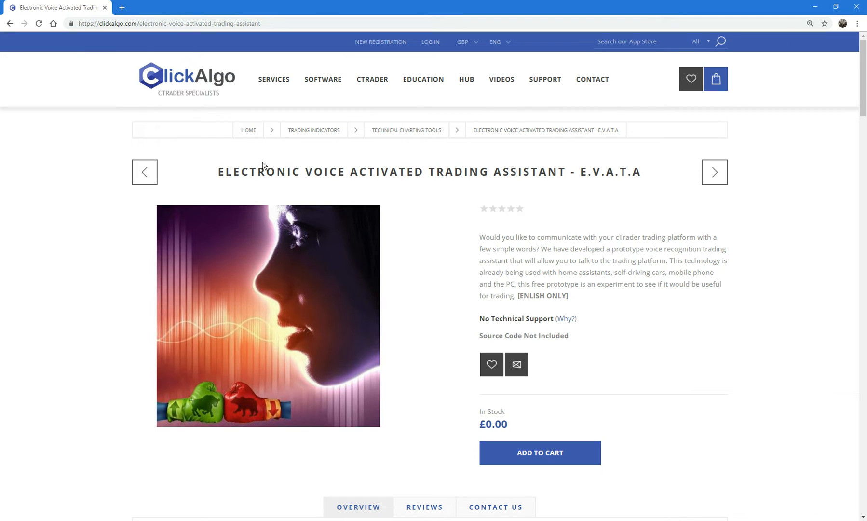
mouse_move(234, 48)
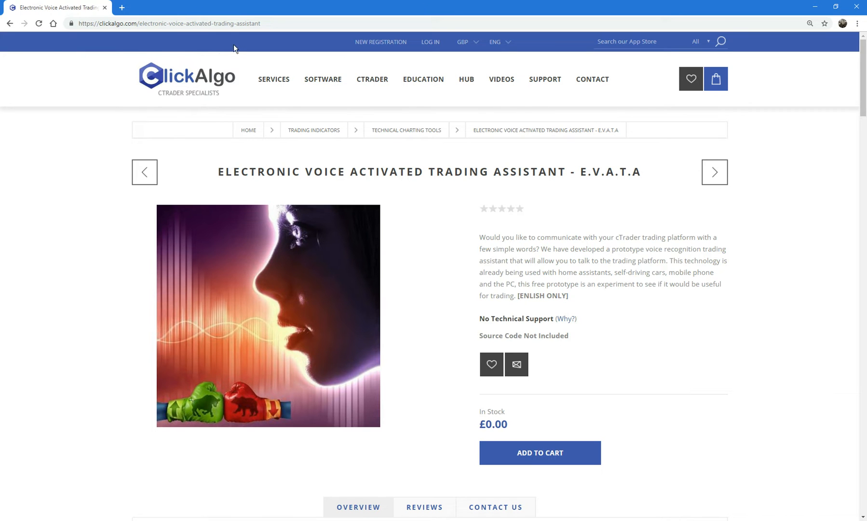
mouse_move(323, 79)
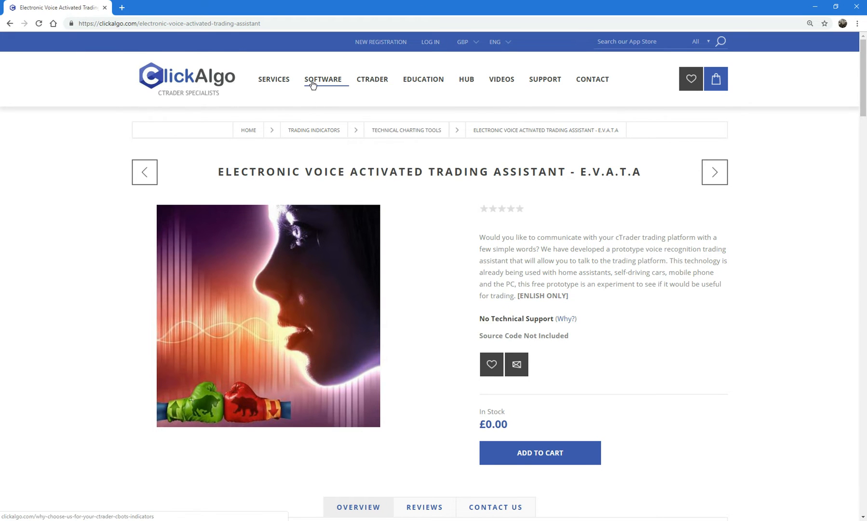
click(323, 79)
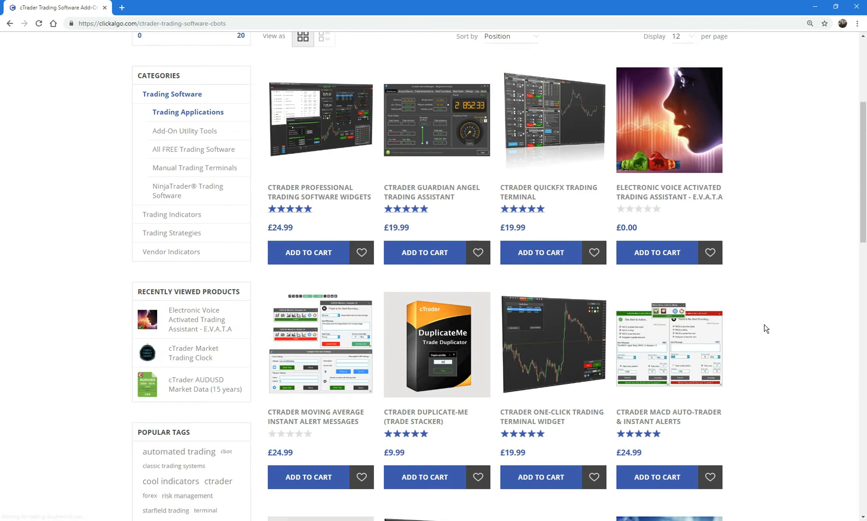
click(668, 119)
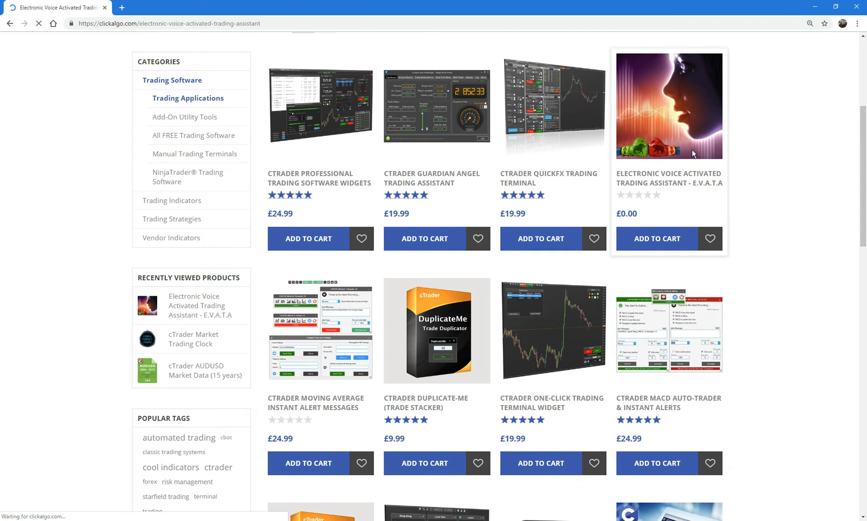
click(669, 105)
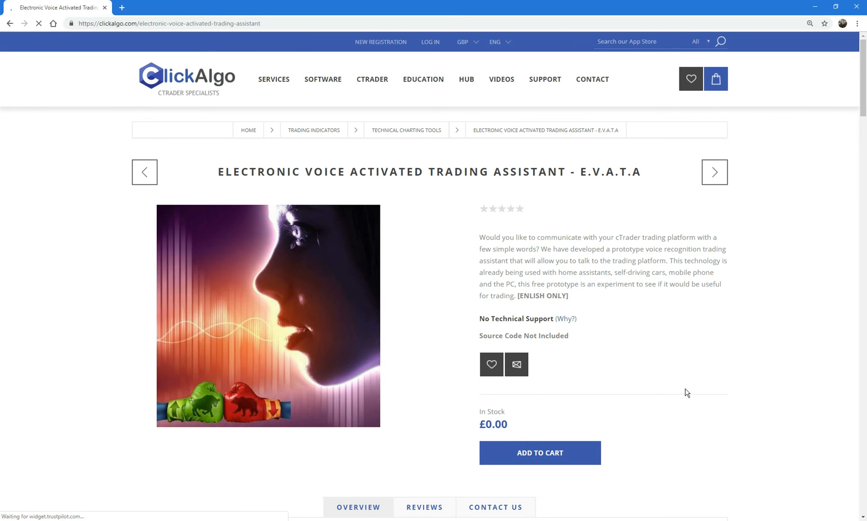
scroll(down, 3)
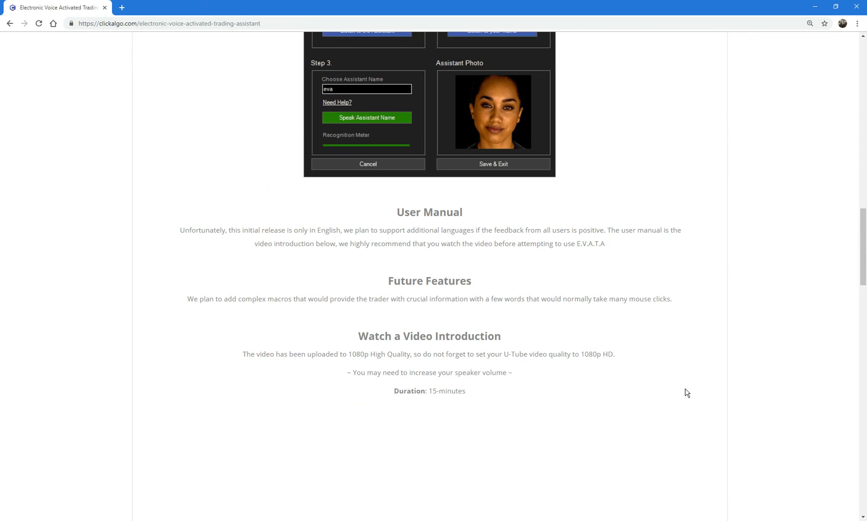
scroll(down, 3)
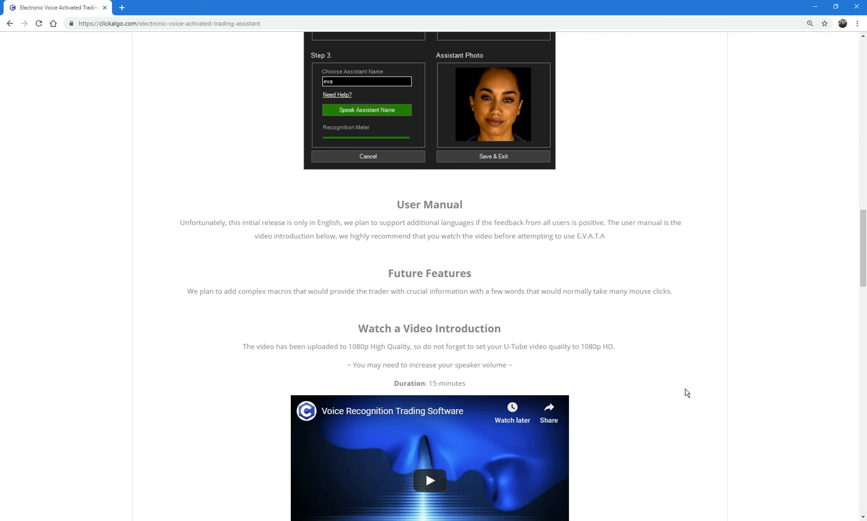
scroll(down, 3)
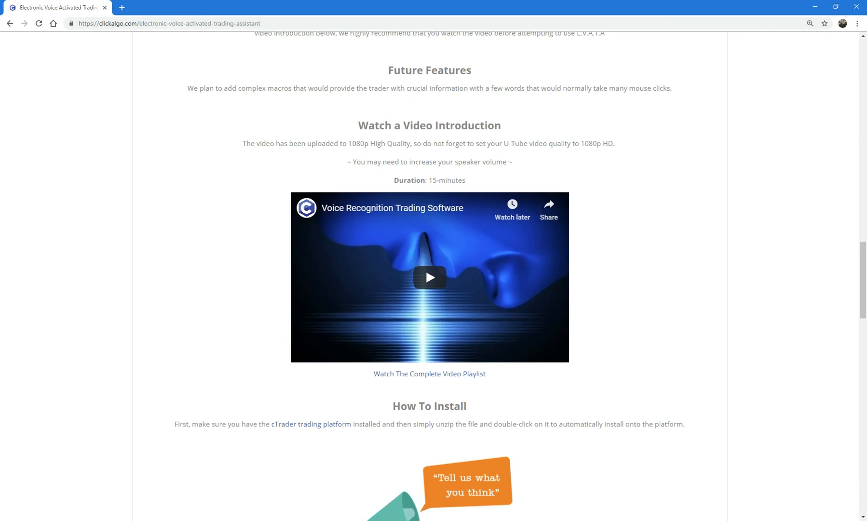